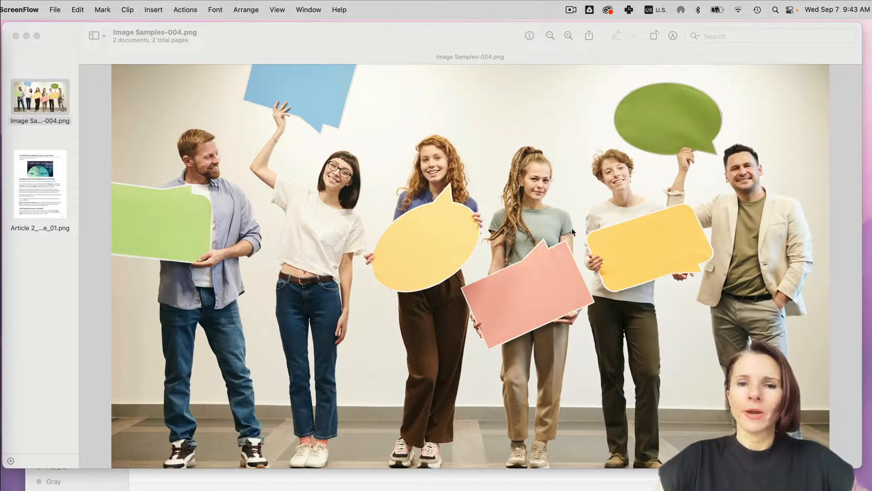
{"action": "mouse_move", "coordinate": [467, 206]}
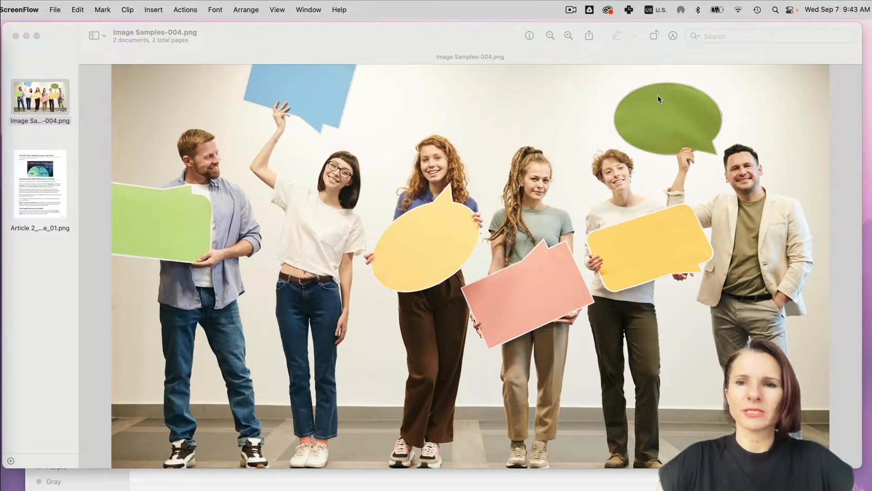
{"action": "mouse_move", "coordinate": [407, 236]}
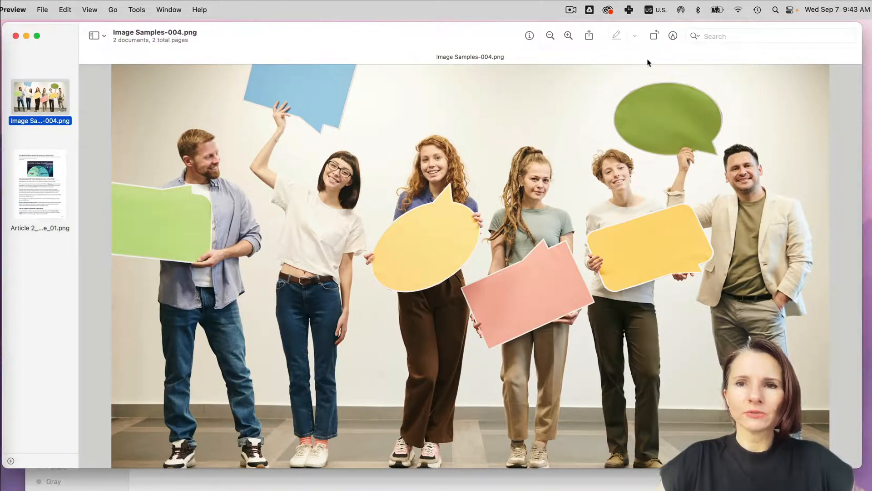
Show the Markup toolbar and drop a new placeholder Text box onto the pink speech bubble.
{"action": "left_click", "coordinate": [674, 36]}
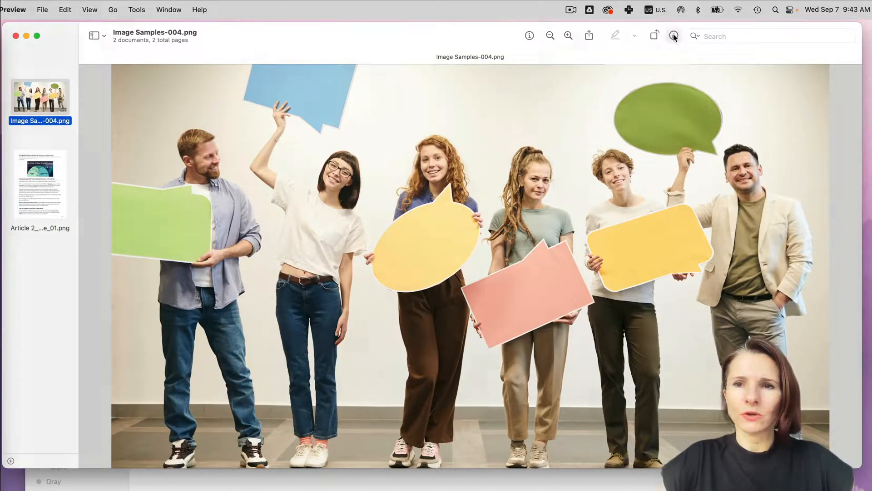
{"action": "left_click", "coordinate": [673, 35]}
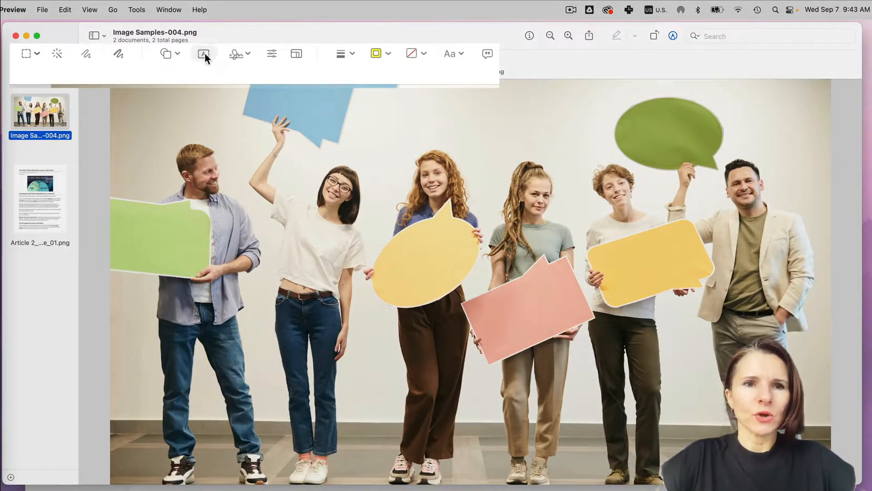
{"action": "left_click", "coordinate": [204, 53]}
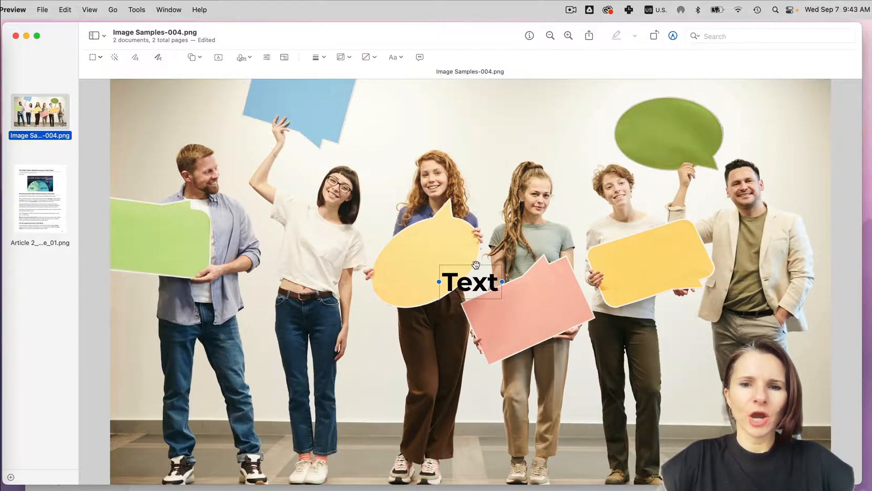
{"action": "left_click_drag", "start_coordinate": [470, 281], "coordinate": [482, 298]}
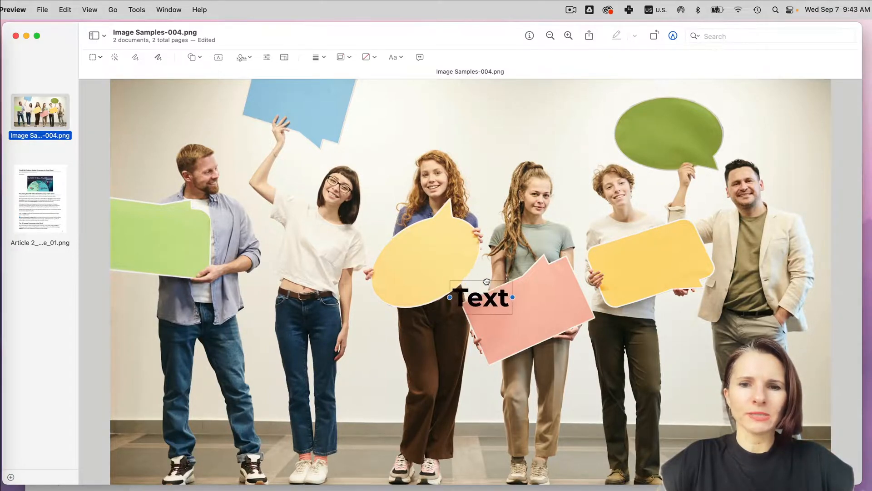
{"action": "left_click_drag", "start_coordinate": [483, 297], "coordinate": [523, 309]}
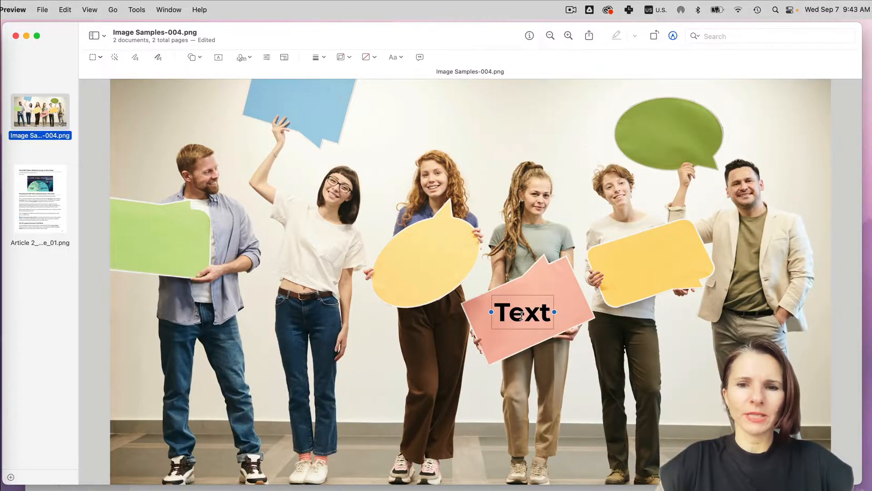
Style the pink bubble's text as bold Montserrat and change it to read Design.
{"action": "double_click", "coordinate": [522, 312]}
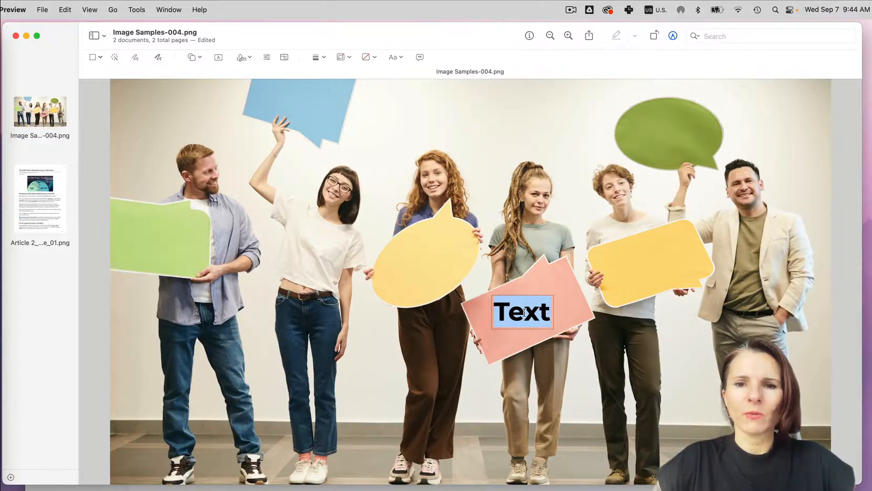
{"action": "left_click", "coordinate": [393, 58]}
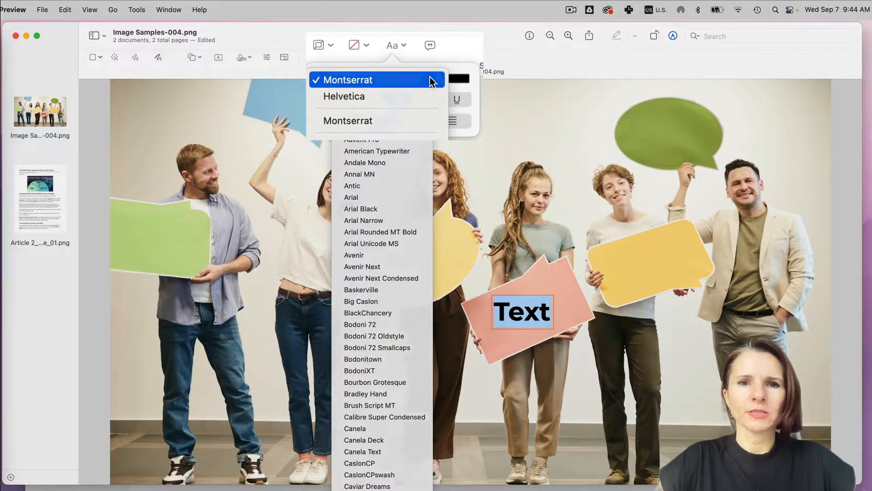
{"action": "left_click", "coordinate": [347, 80]}
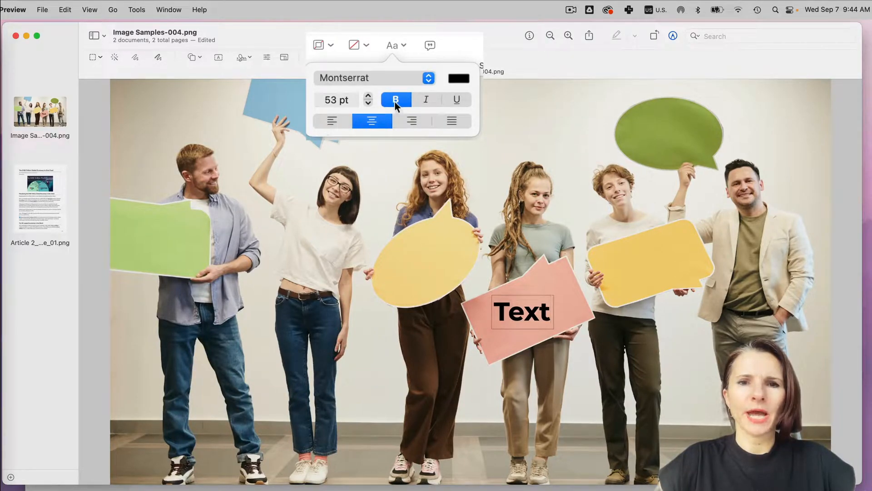
{"action": "left_click", "coordinate": [522, 311]}
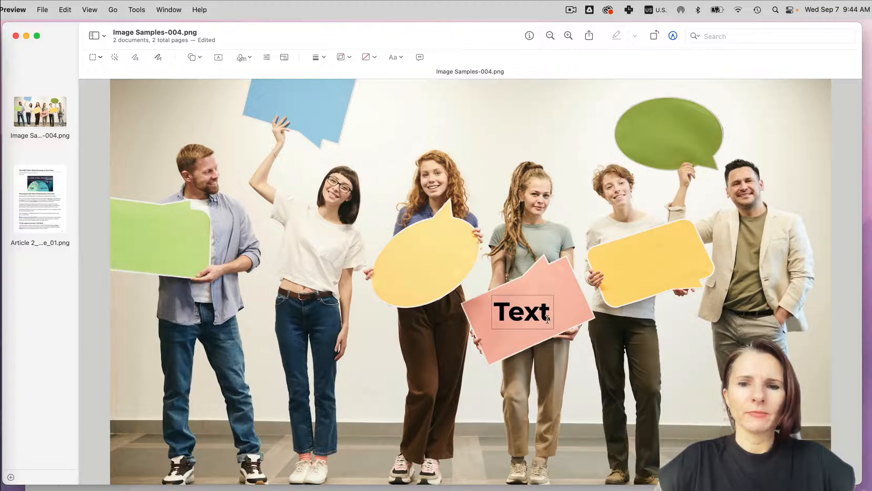
{"action": "double_click", "coordinate": [521, 311]}
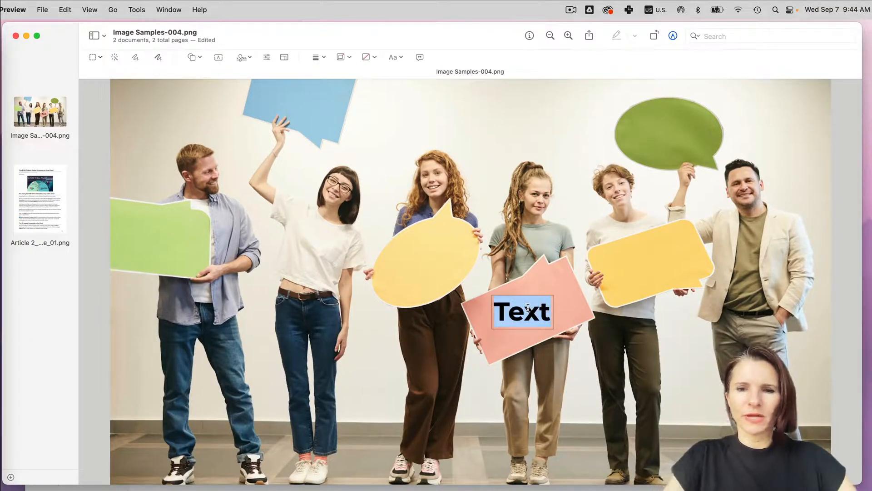
{"action": "type", "text": "Design"}
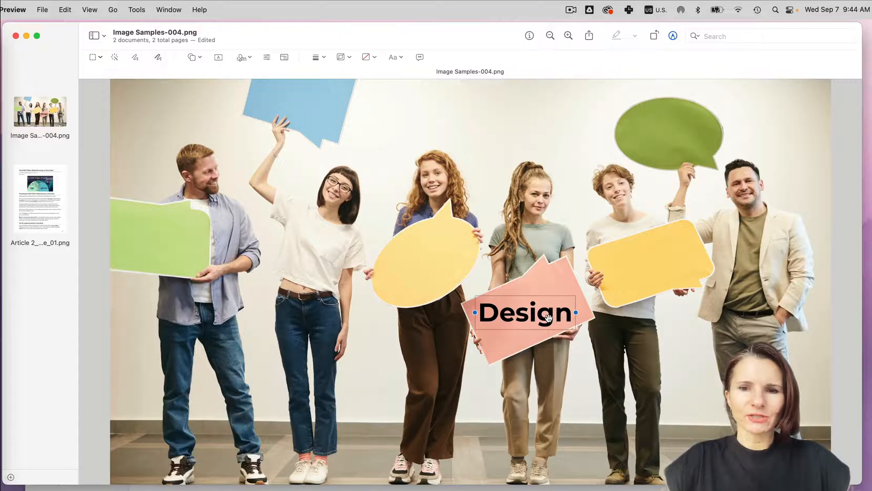
{"action": "mouse_move", "coordinate": [348, 60]}
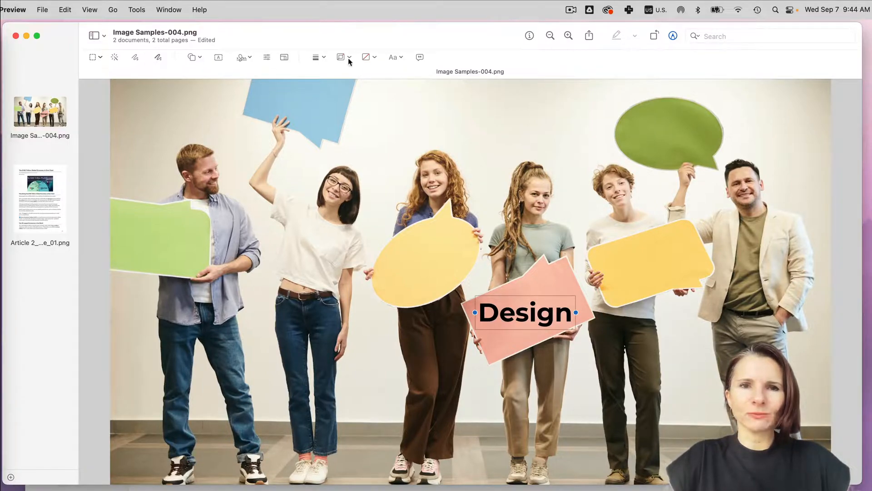
Rotate the Design text box so it follows the pink bubble's slant.
{"action": "left_click", "coordinate": [137, 9]}
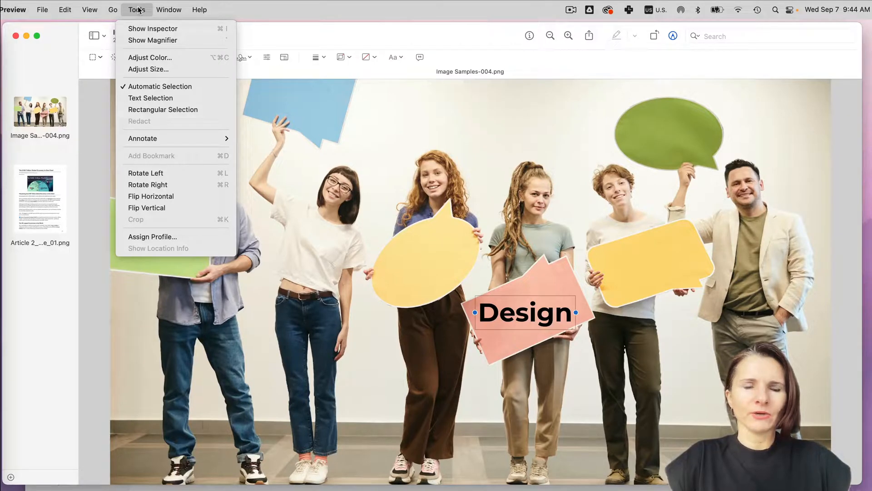
{"action": "left_click", "coordinate": [145, 172]}
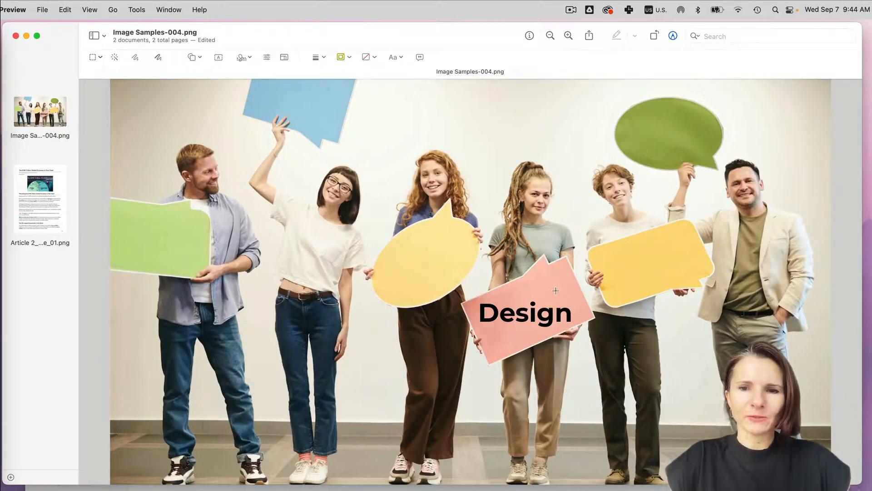
{"action": "left_click", "coordinate": [526, 311]}
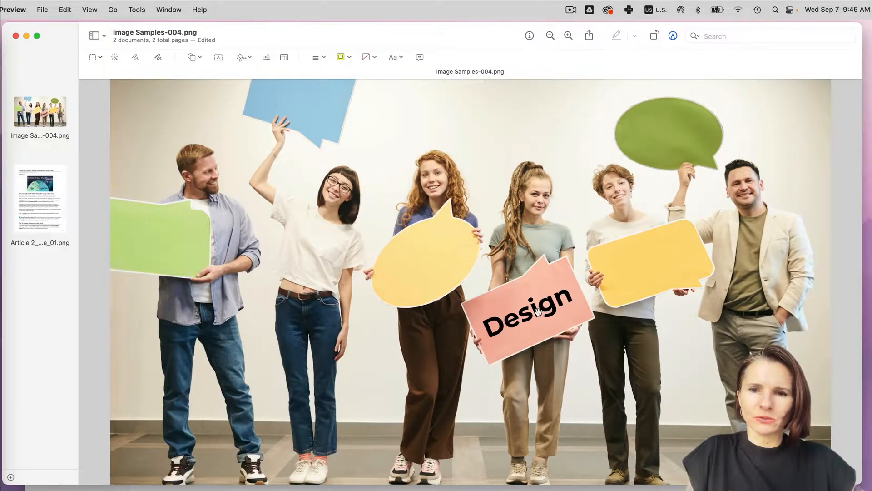
Add a new bold text box reading Team on the green speech bubble.
{"action": "left_click", "coordinate": [523, 309]}
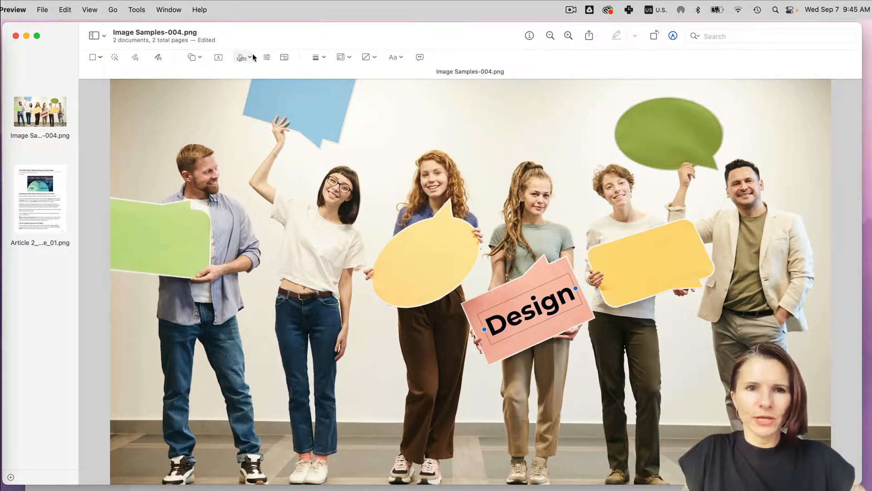
{"action": "left_click", "coordinate": [218, 56]}
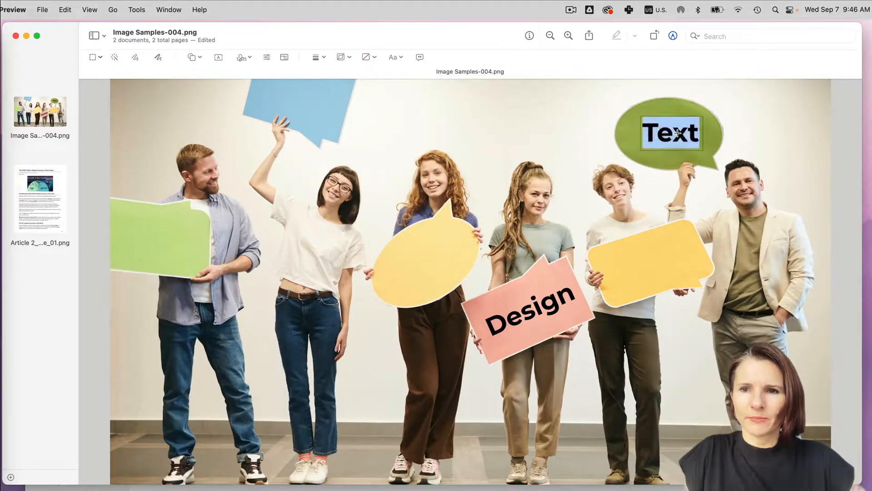
{"action": "type", "text": "Team"}
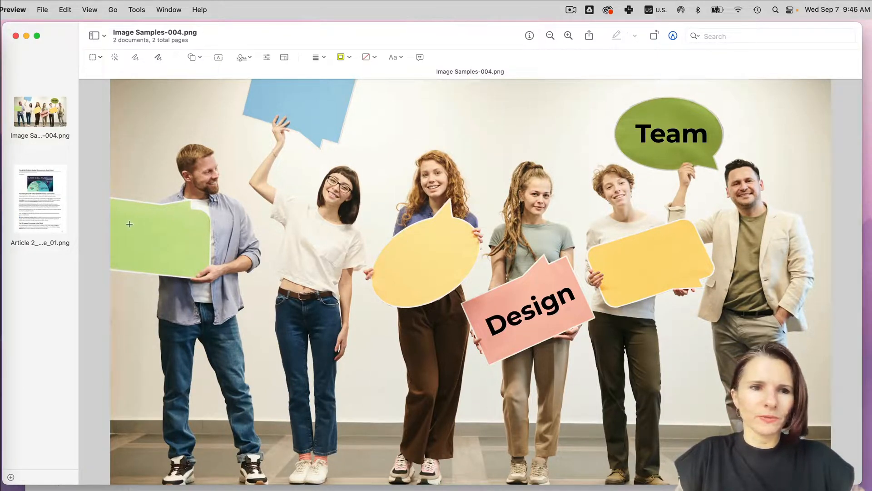
Switch to the Article 2 page and draw a yellow oval around $100 Trillion in the heading.
{"action": "left_click", "coordinate": [39, 198]}
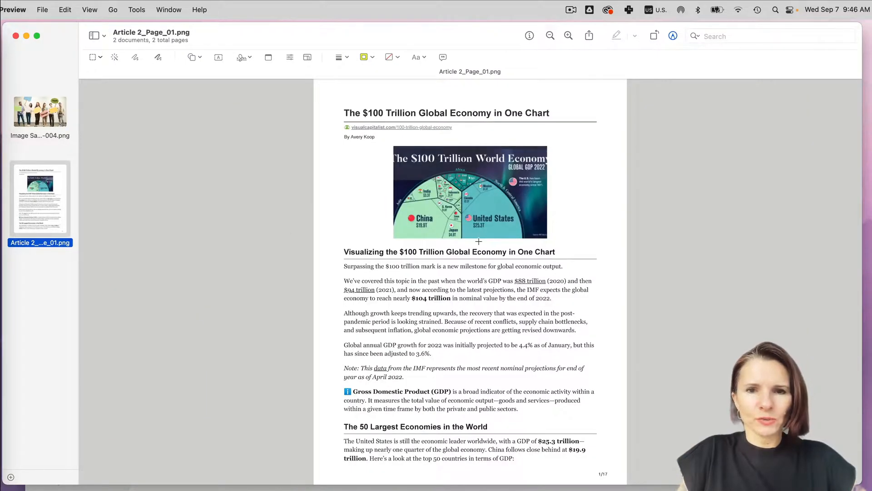
{"action": "scroll", "scroll_direction": "down", "scroll_amount": 3}
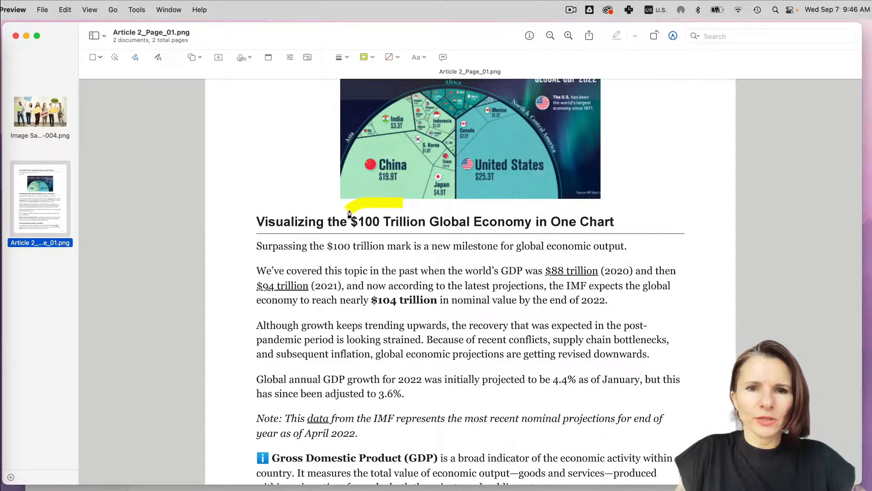
{"action": "left_click_drag", "start_coordinate": [345, 222], "coordinate": [425, 222]}
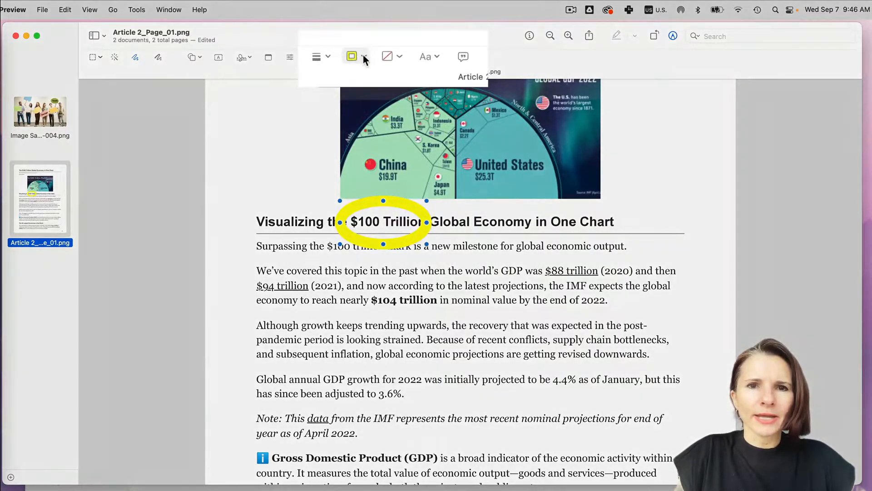
Give the oval a yellow outline, centre it on $100 Trillion, and leave the fill unchanged.
{"action": "left_click", "coordinate": [352, 57]}
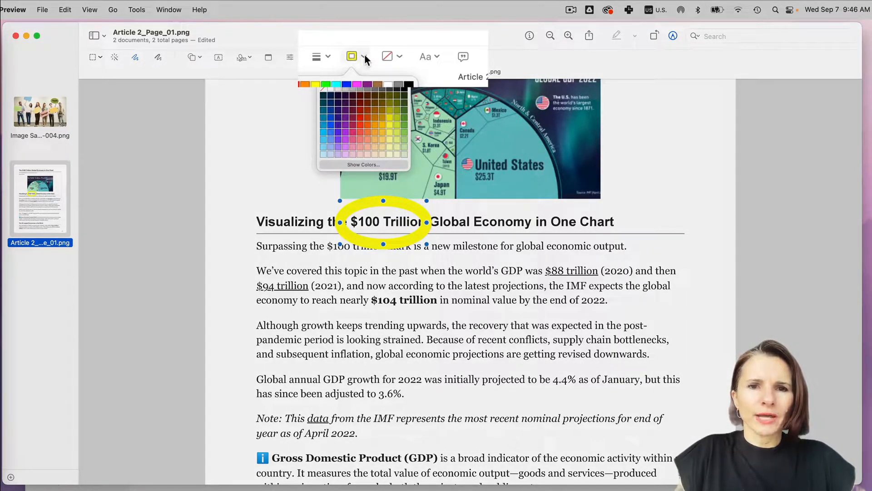
{"action": "left_click", "coordinate": [339, 57]}
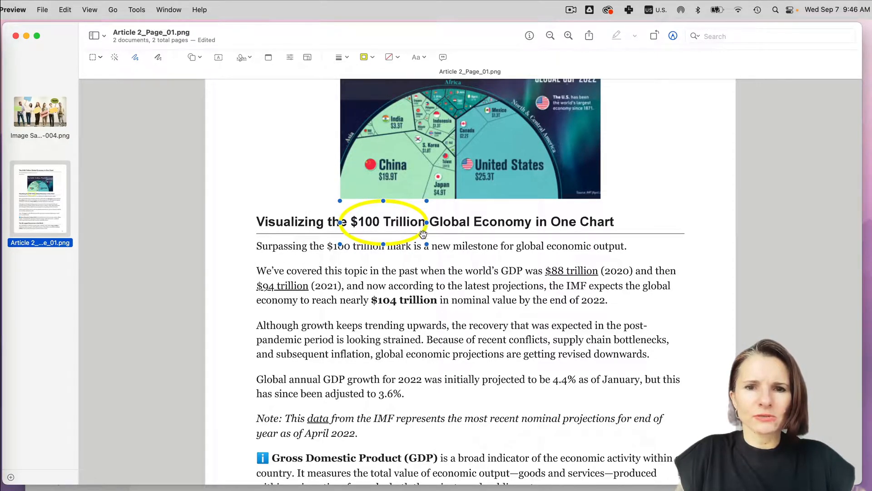
{"action": "left_click_drag", "start_coordinate": [382, 222], "coordinate": [390, 219]}
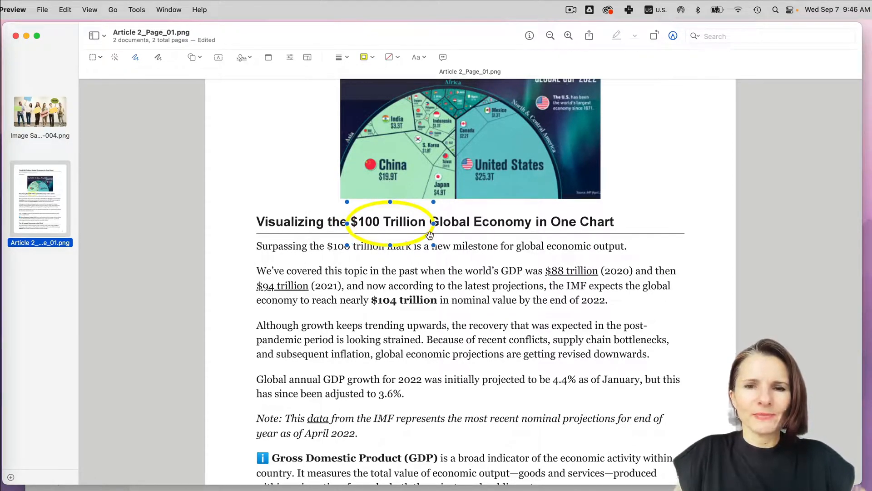
{"action": "left_click", "coordinate": [389, 56]}
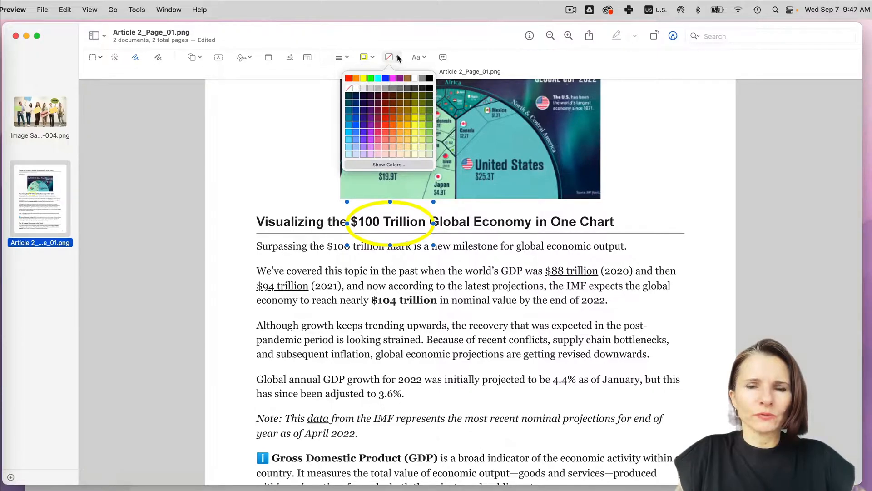
{"action": "left_click", "coordinate": [389, 56]}
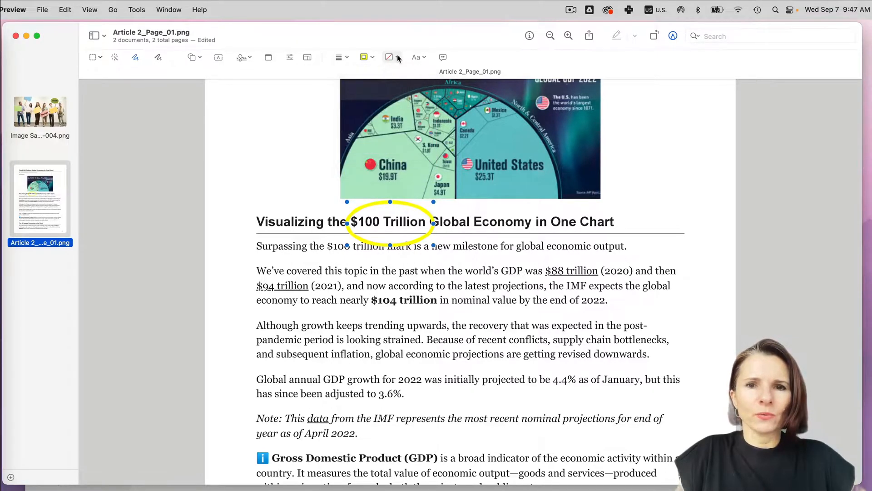
Fill the oval grey and place a smaller-font Text label centred inside it.
{"action": "left_click", "coordinate": [389, 56]}
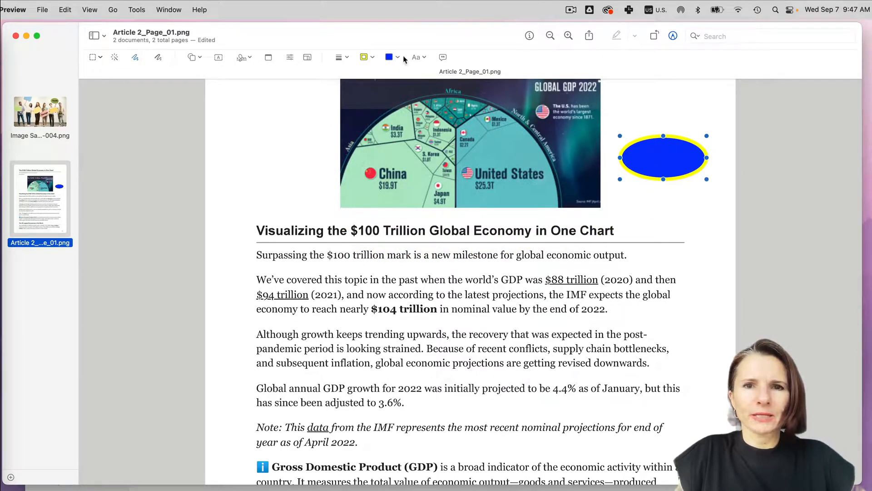
{"action": "left_click", "coordinate": [389, 57]}
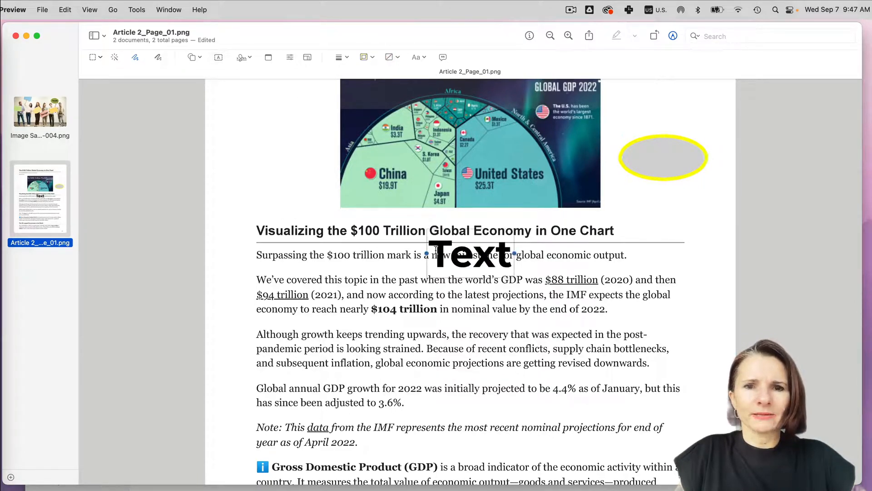
{"action": "left_click_drag", "start_coordinate": [470, 254], "coordinate": [664, 157]}
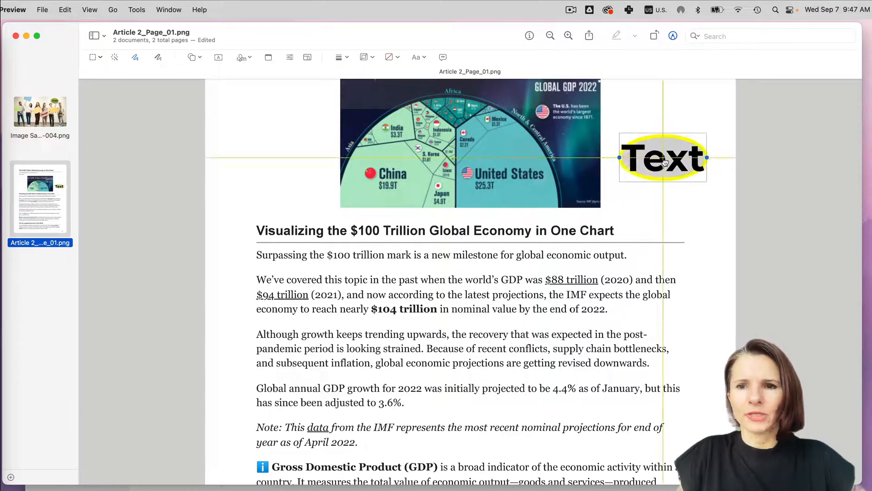
{"action": "left_click_drag", "start_coordinate": [662, 157], "coordinate": [665, 157]}
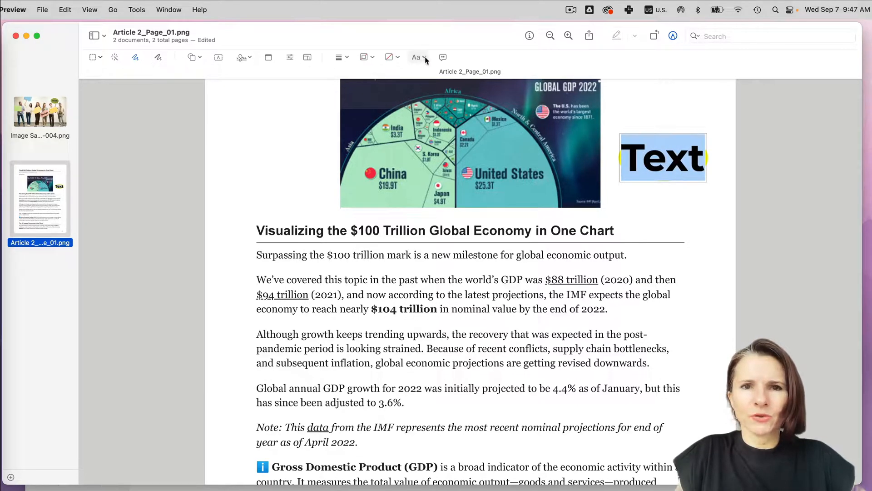
{"action": "left_click", "coordinate": [416, 57]}
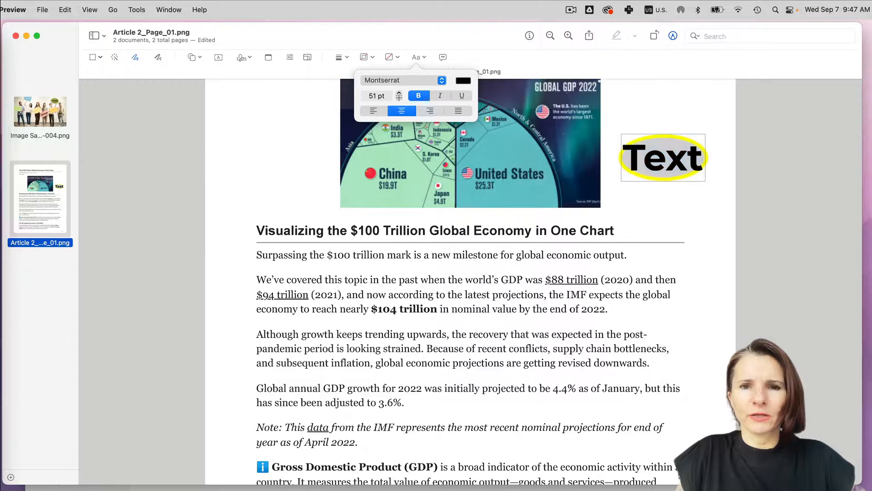
{"action": "left_click", "coordinate": [399, 99]}
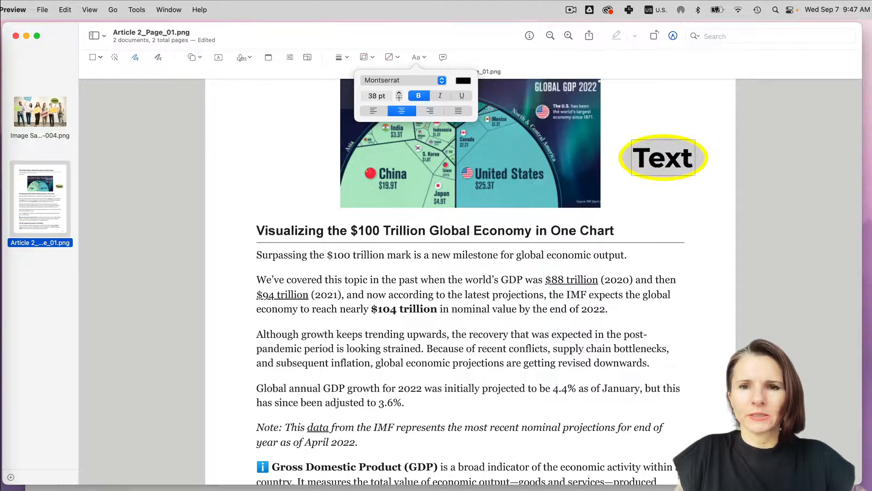
{"action": "left_click", "coordinate": [399, 98]}
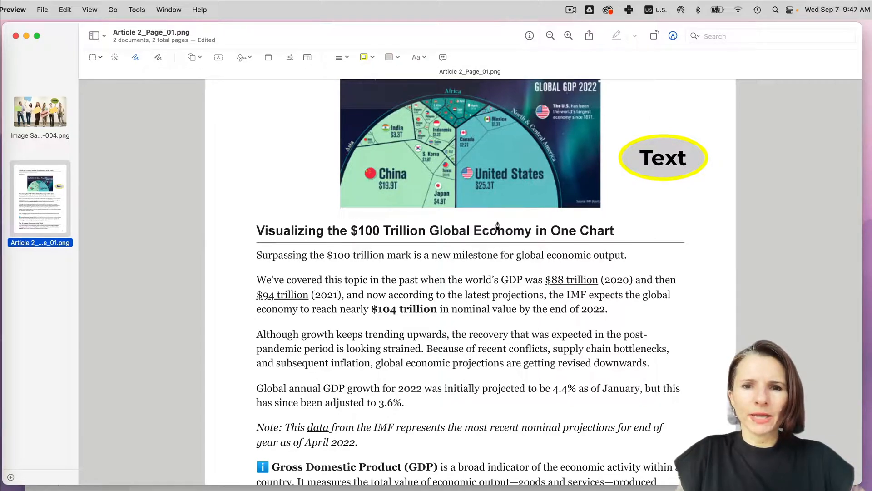
Sketch a loop around Global Economy in the heading and snap it to a clean oval.
{"action": "left_click_drag", "start_coordinate": [431, 230], "coordinate": [542, 230]}
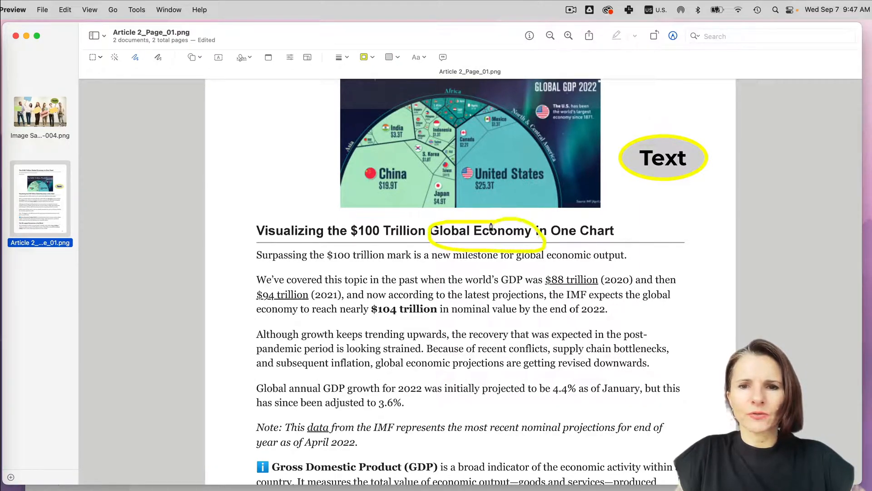
{"action": "left_click", "coordinate": [488, 236]}
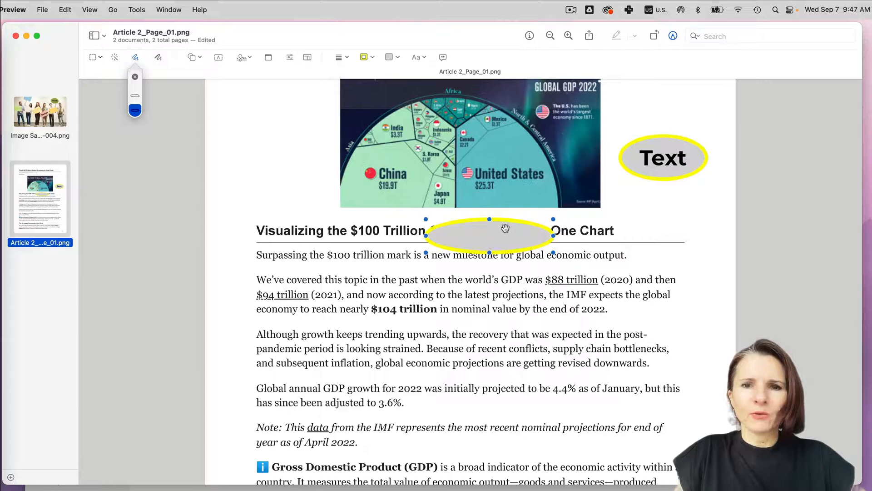
{"action": "left_click", "coordinate": [389, 56]}
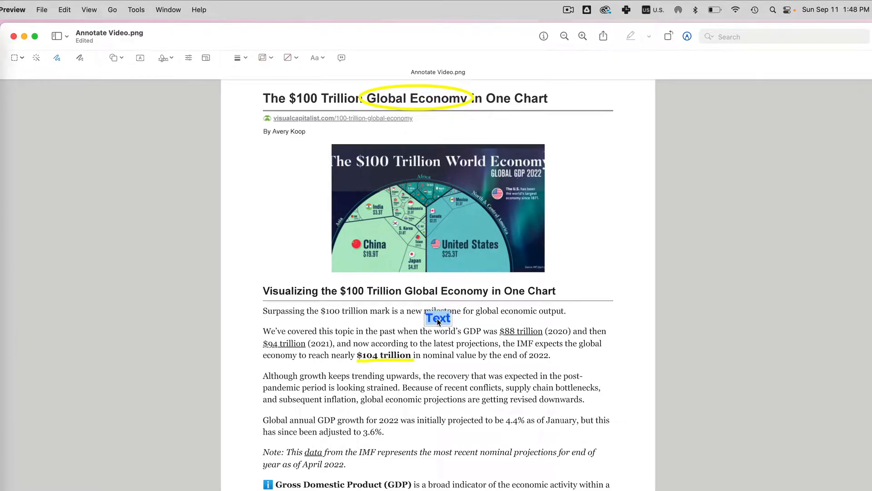
Write 'use this chart' in the text box and move the note beside the chart image.
{"action": "type", "text": "use"}
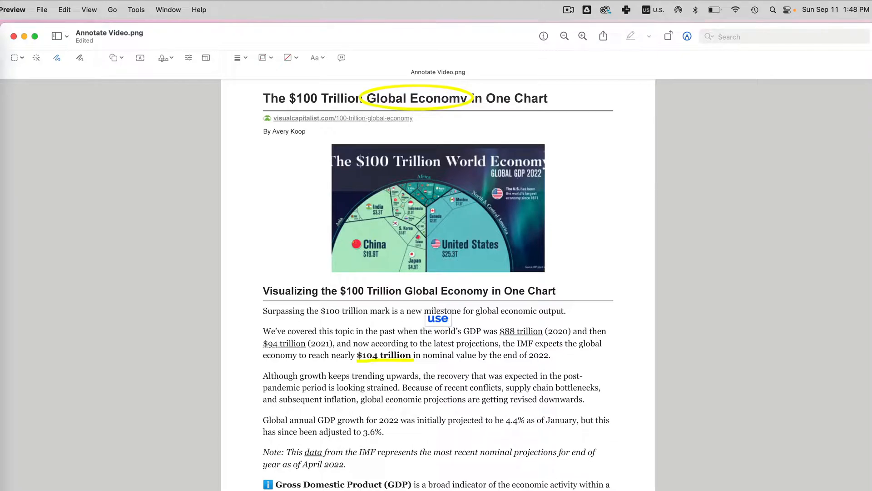
{"action": "type", "text": "this chart"}
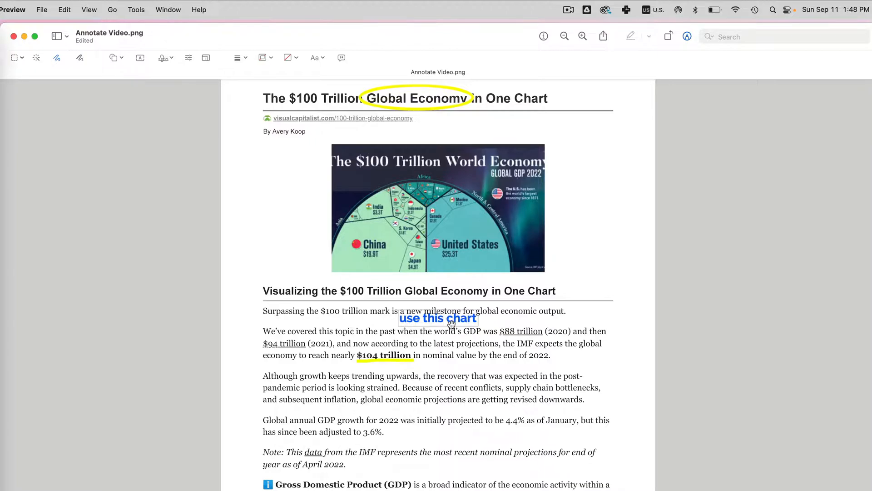
{"action": "left_click_drag", "start_coordinate": [438, 318], "coordinate": [605, 155]}
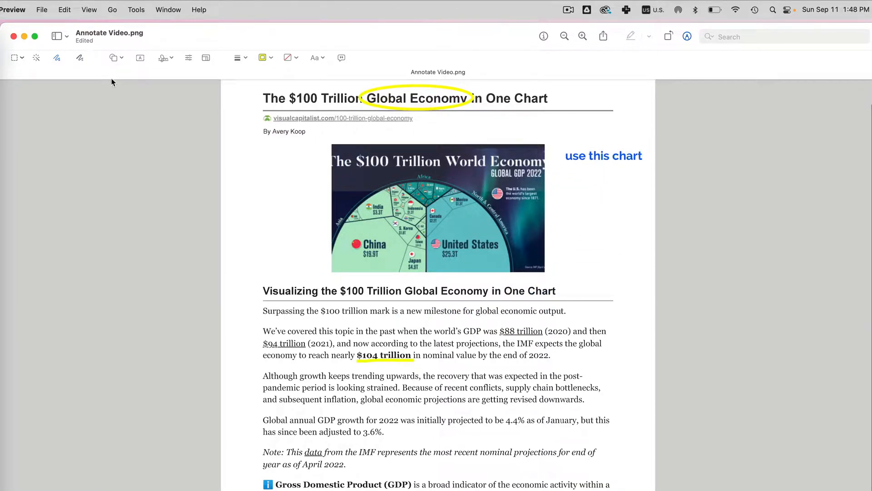
Add a cyan arrow pointing from the 'use this chart' note to the chart, adjusting its thickness.
{"action": "left_click", "coordinate": [115, 58]}
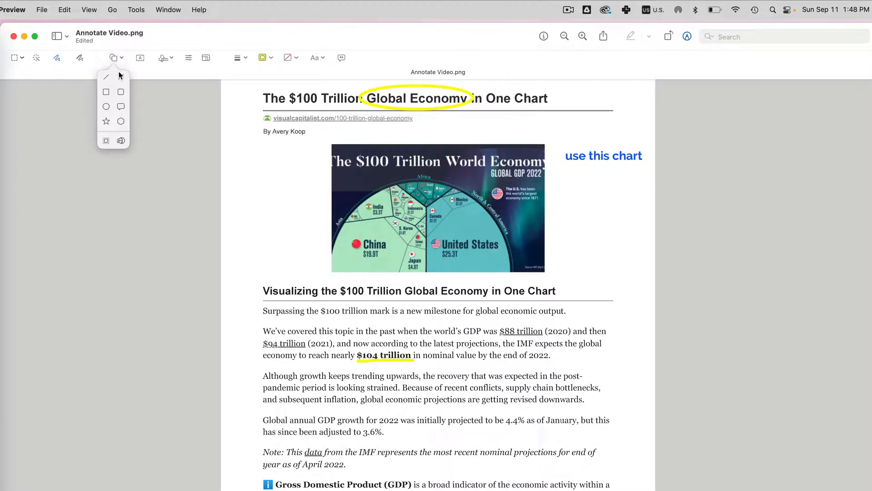
{"action": "left_click_drag", "start_coordinate": [388, 323], "coordinate": [500, 323]}
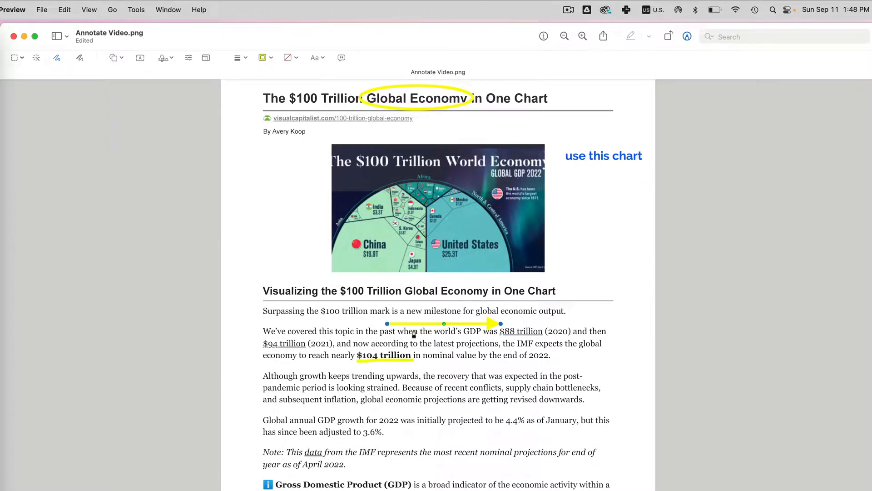
{"action": "left_click_drag", "start_coordinate": [498, 323], "coordinate": [603, 162]}
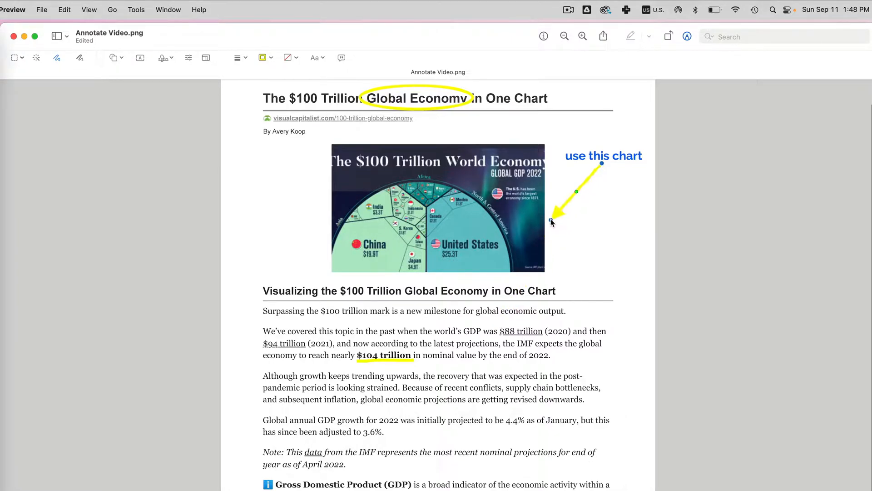
{"action": "left_click", "coordinate": [270, 57]}
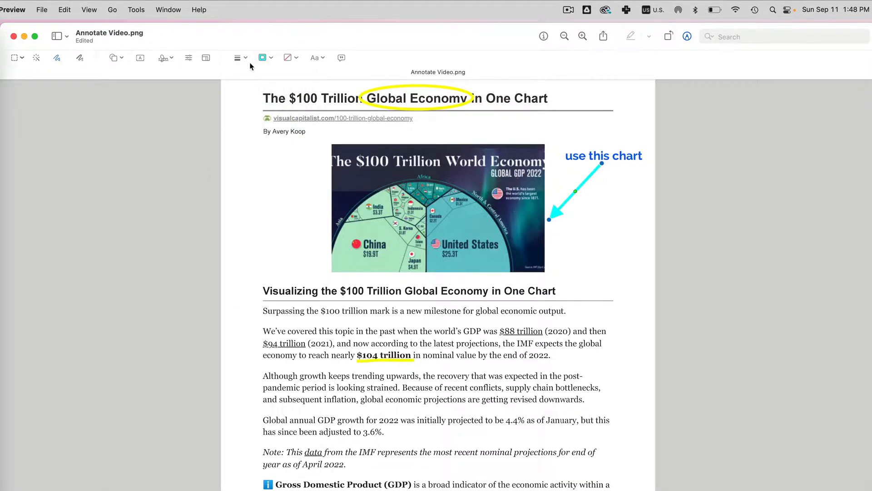
{"action": "left_click", "coordinate": [238, 57]}
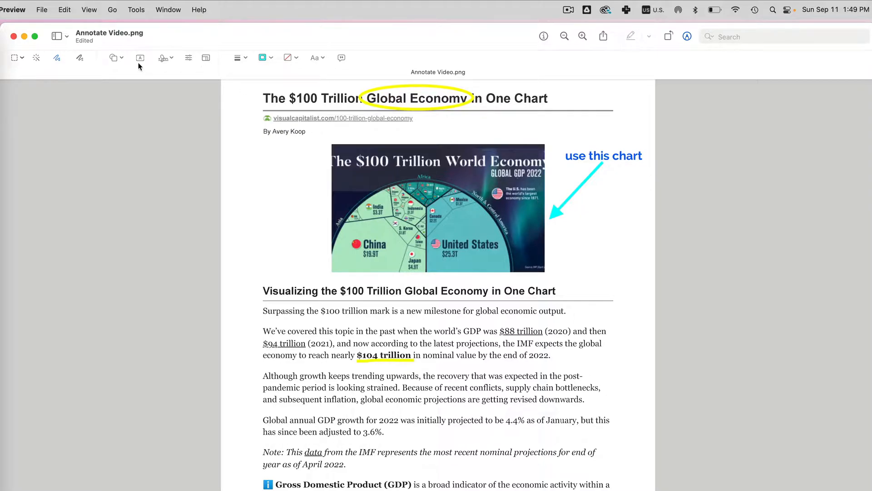
Insert a star, fill it cyan, shrink it and position it above the 'use this chart' label.
{"action": "left_click", "coordinate": [115, 57]}
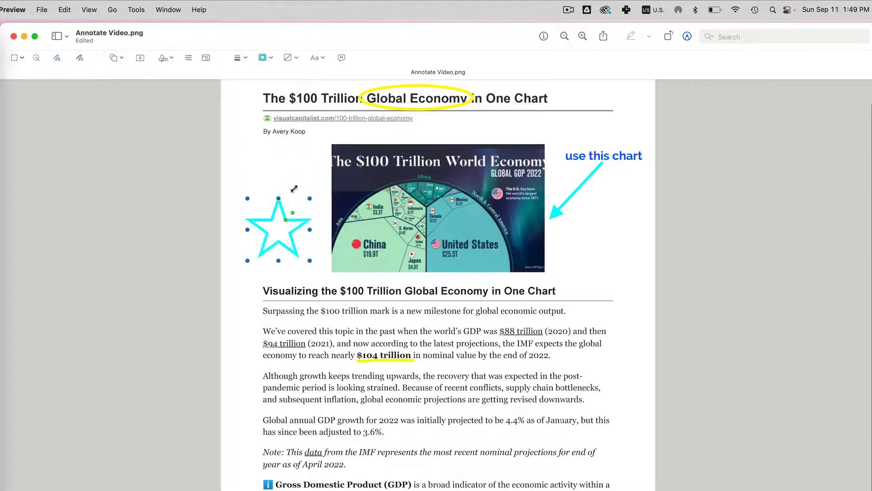
{"action": "left_click", "coordinate": [262, 57]}
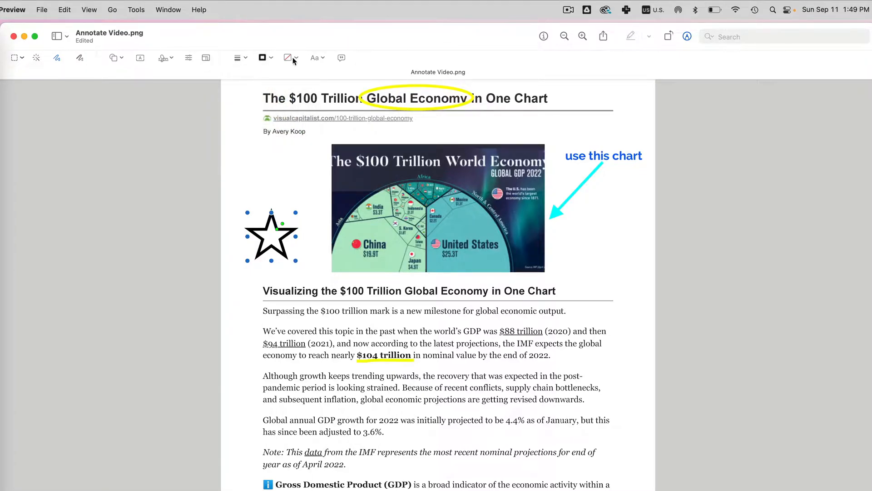
{"action": "left_click", "coordinate": [287, 58]}
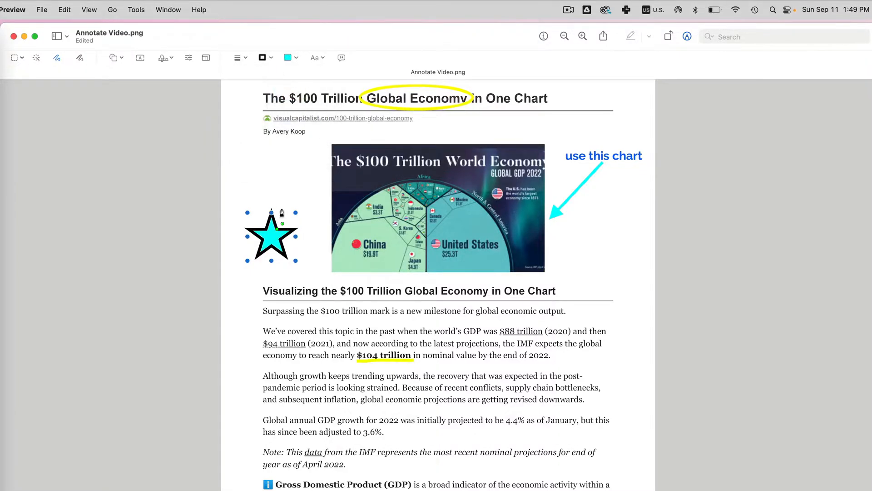
{"action": "left_click_drag", "start_coordinate": [246, 213], "coordinate": [273, 236]}
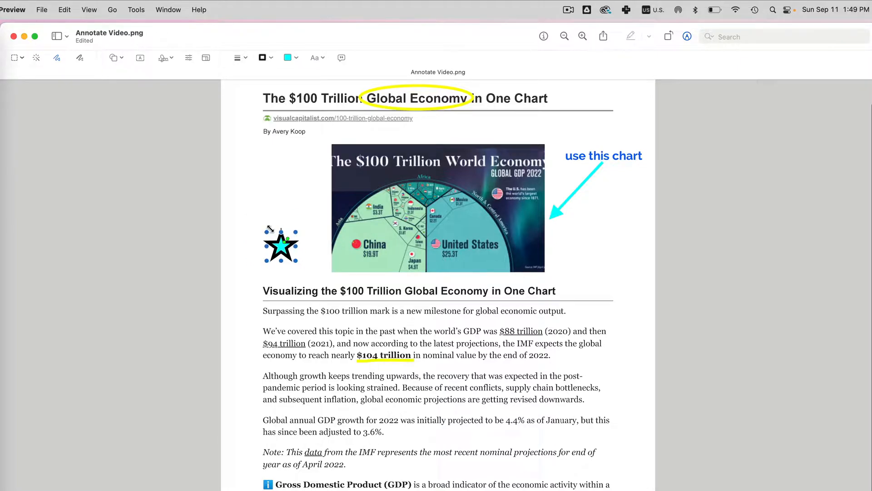
{"action": "left_click_drag", "start_coordinate": [281, 244], "coordinate": [299, 163]}
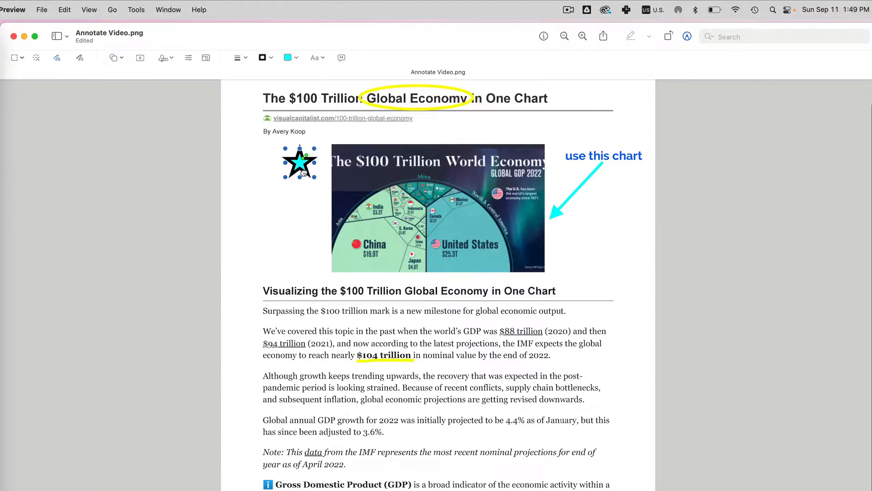
{"action": "left_click_drag", "start_coordinate": [299, 163], "coordinate": [245, 289]}
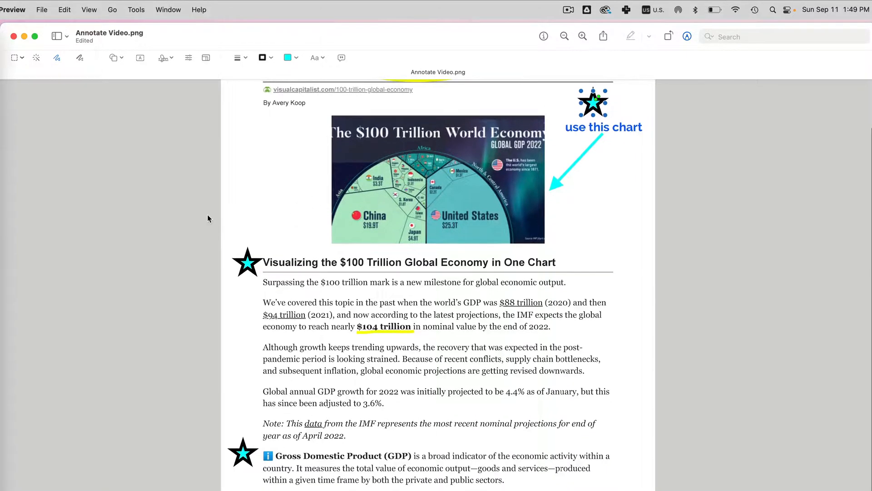
Frame the 'Gross Domestic Product (GDP)' heading with an unfilled cyan rectangle outline.
{"action": "left_click", "coordinate": [114, 58]}
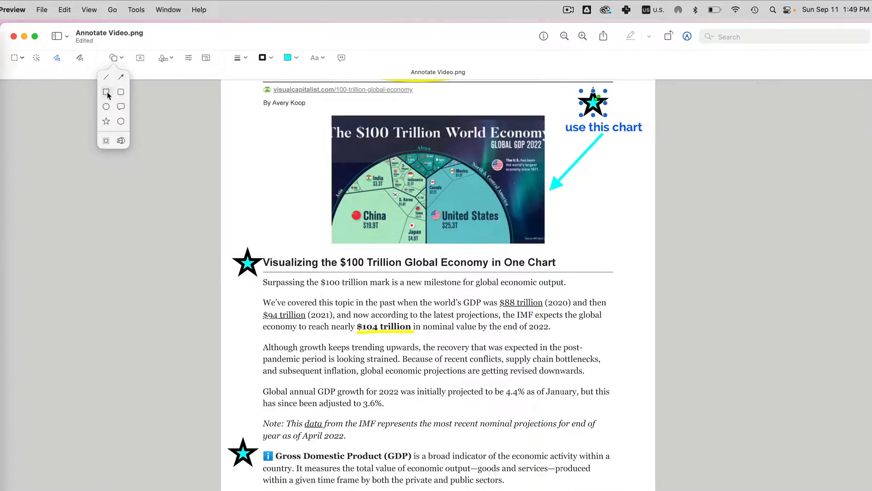
{"action": "left_click_drag", "start_coordinate": [261, 381], "coordinate": [373, 466]}
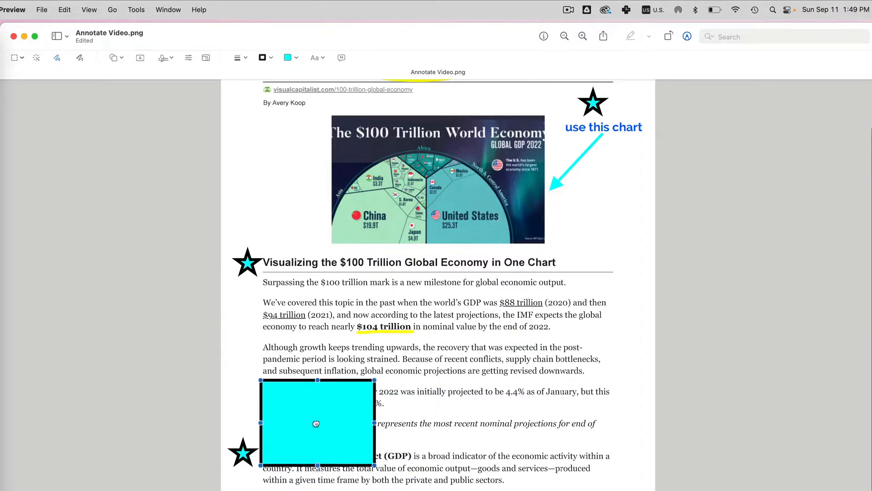
{"action": "left_click_drag", "start_coordinate": [316, 423], "coordinate": [335, 423]}
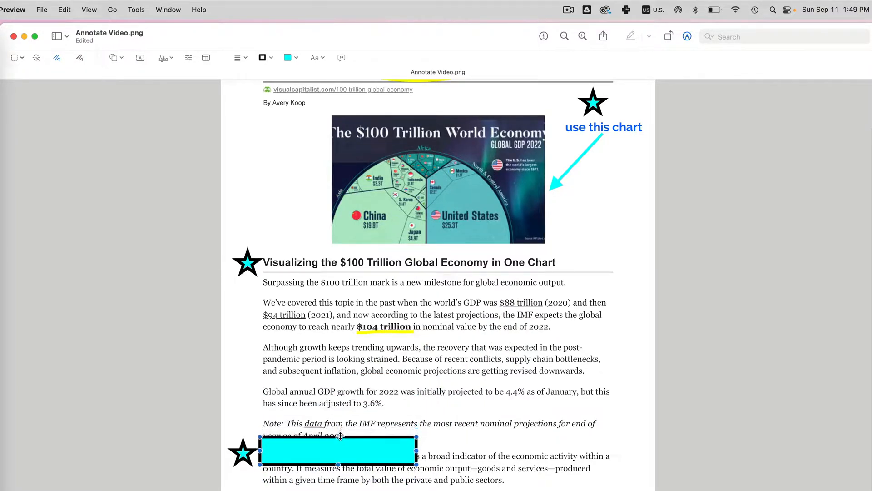
{"action": "left_click", "coordinate": [288, 57]}
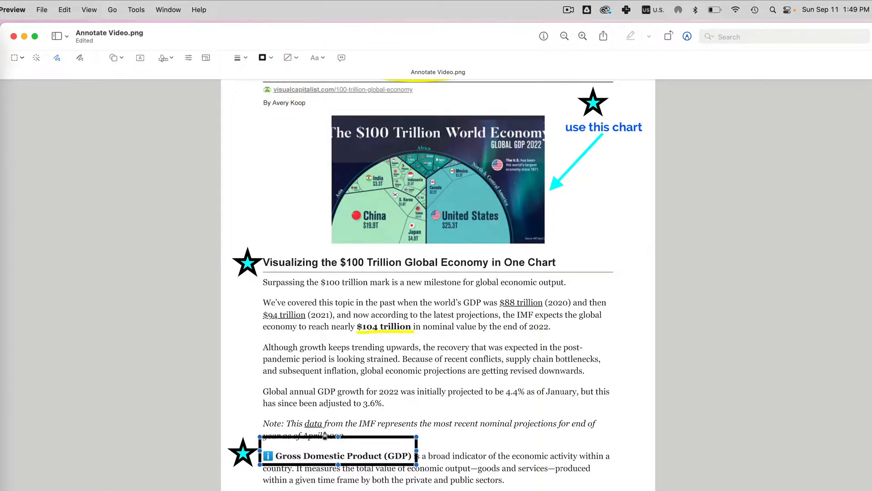
{"action": "left_click", "coordinate": [261, 57]}
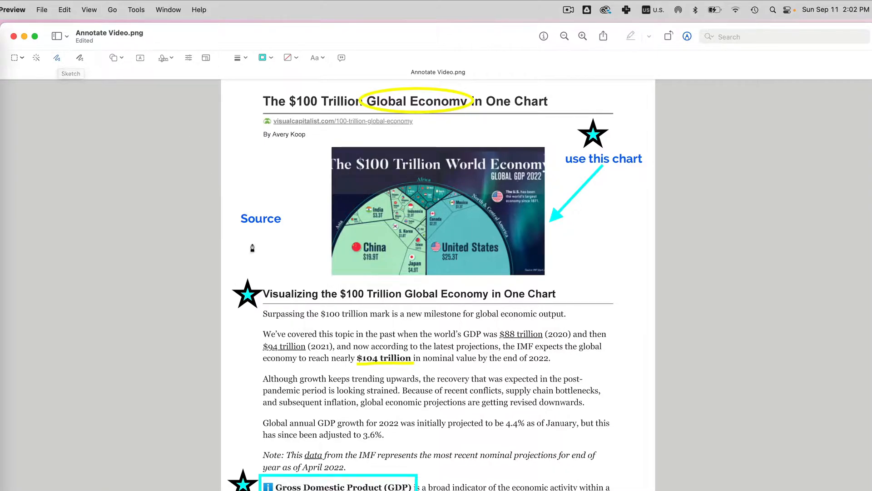
{"action": "mouse_move", "coordinate": [262, 233]}
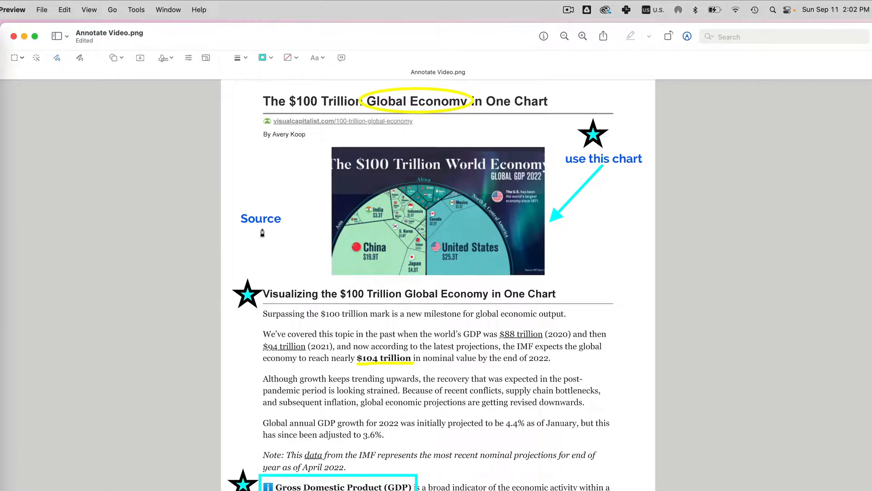
Sketch a curving cyan arrow from the Source label up to the visualcapitalist.com link.
{"action": "left_click_drag", "start_coordinate": [307, 134], "coordinate": [261, 234]}
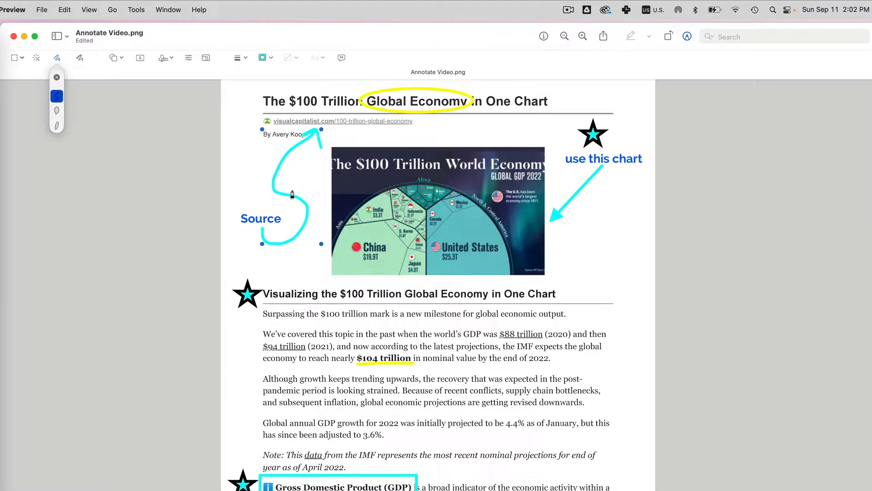
{"action": "left_click", "coordinate": [56, 125]}
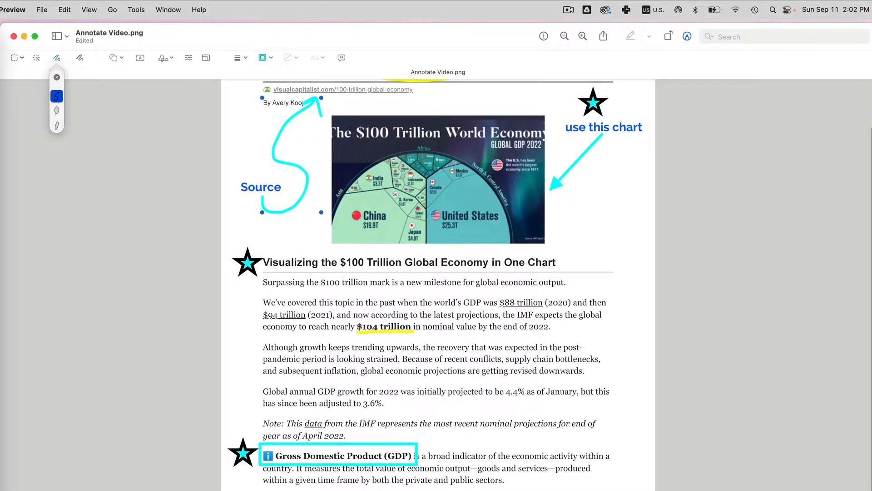
{"action": "scroll", "scroll_direction": "down", "scroll_amount": 3}
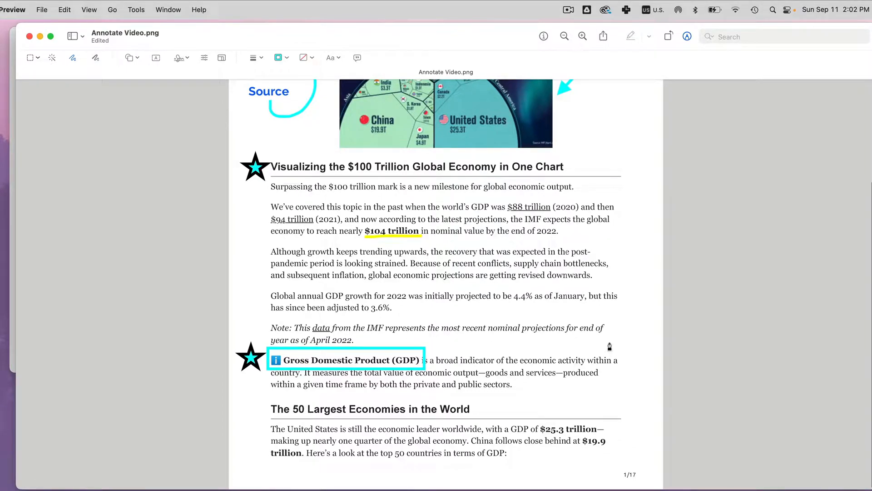
{"action": "left_click_drag", "start_coordinate": [610, 346], "coordinate": [610, 411]}
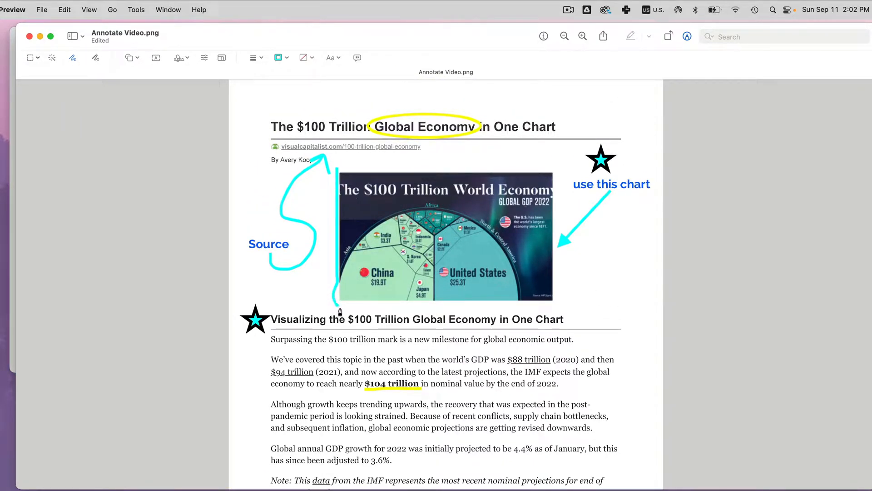
Box the chart with a thicker cyan border and start a stroke under '$100 Trillion'.
{"action": "left_click_drag", "start_coordinate": [339, 311], "coordinate": [561, 200]}
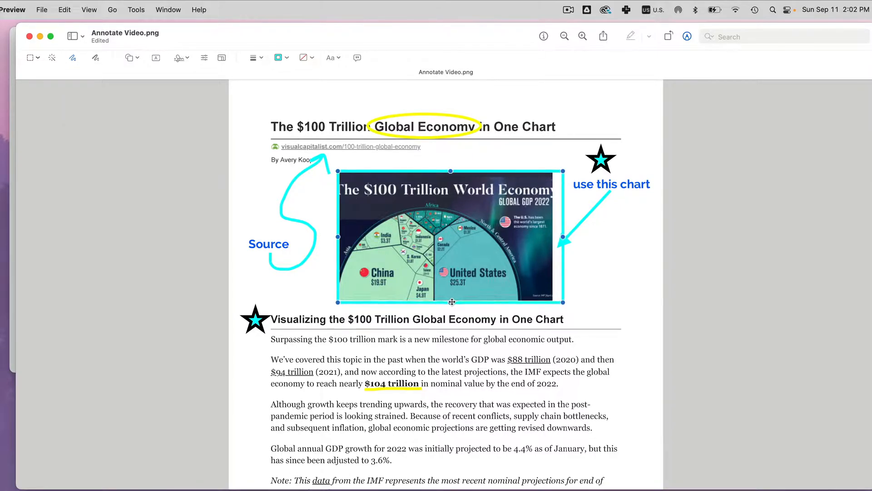
{"action": "left_click_drag", "start_coordinate": [563, 236], "coordinate": [559, 233]}
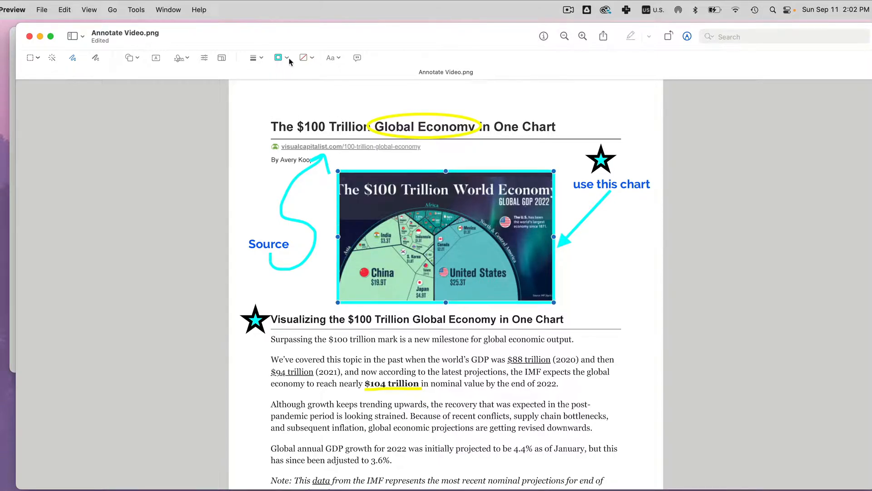
{"action": "left_click", "coordinate": [254, 57]}
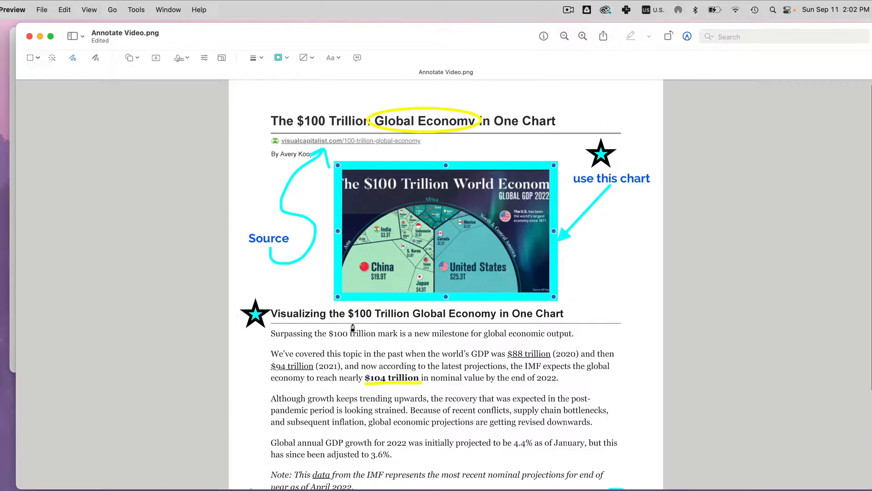
{"action": "left_click_drag", "start_coordinate": [349, 323], "coordinate": [398, 323]}
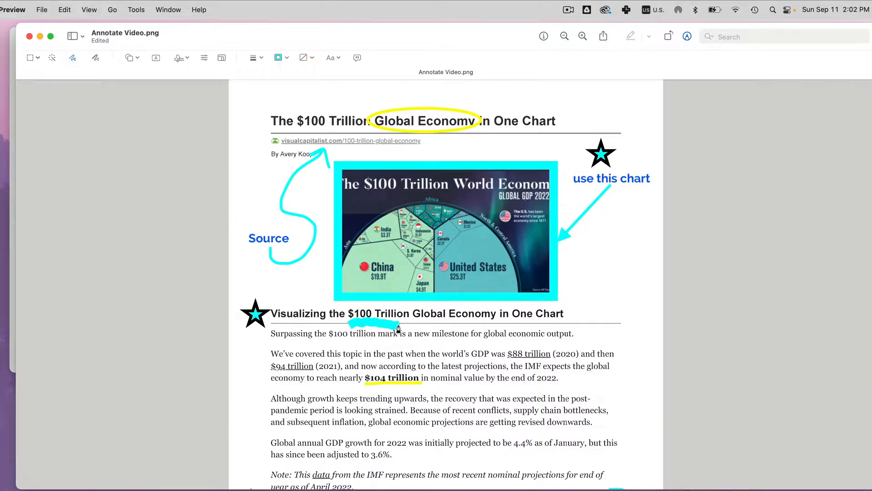
Underline '$100 Trillion' and 'was initially projected', straightening the rough underline.
{"action": "left_click", "coordinate": [278, 57]}
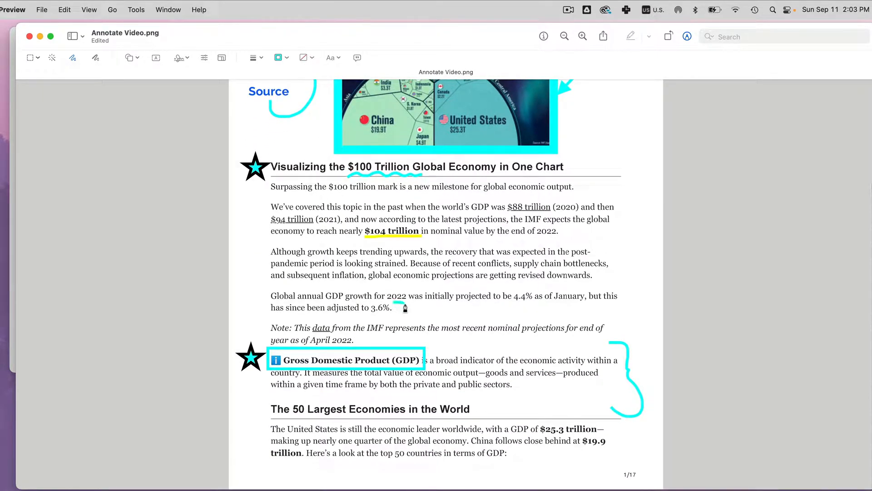
{"action": "left_click", "coordinate": [73, 57]}
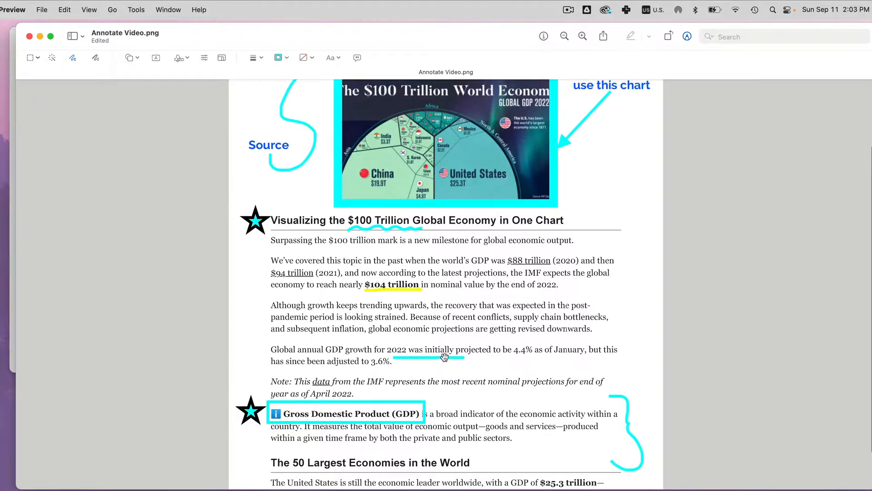
{"action": "left_click", "coordinate": [433, 355]}
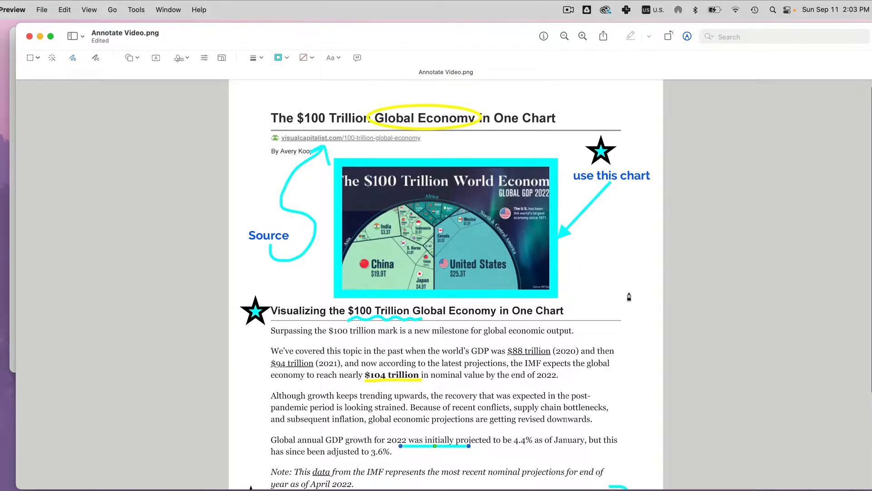
{"action": "mouse_move", "coordinate": [592, 370]}
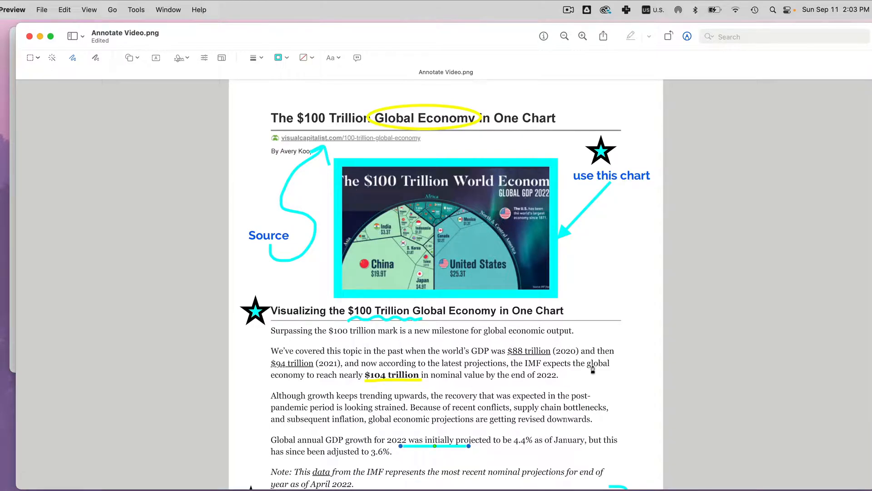